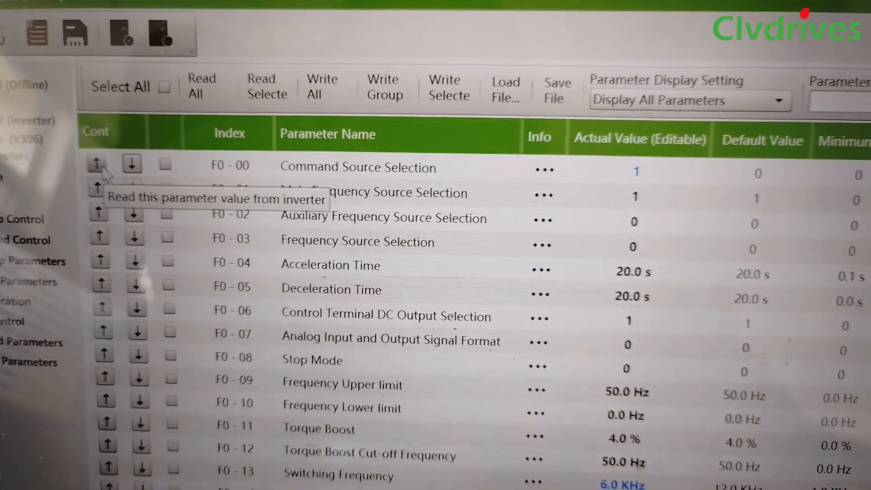
- Read F0-00 Command Source Selection from the inverter, returning value 2 with 'Read parameter successfully'
click(96, 165)
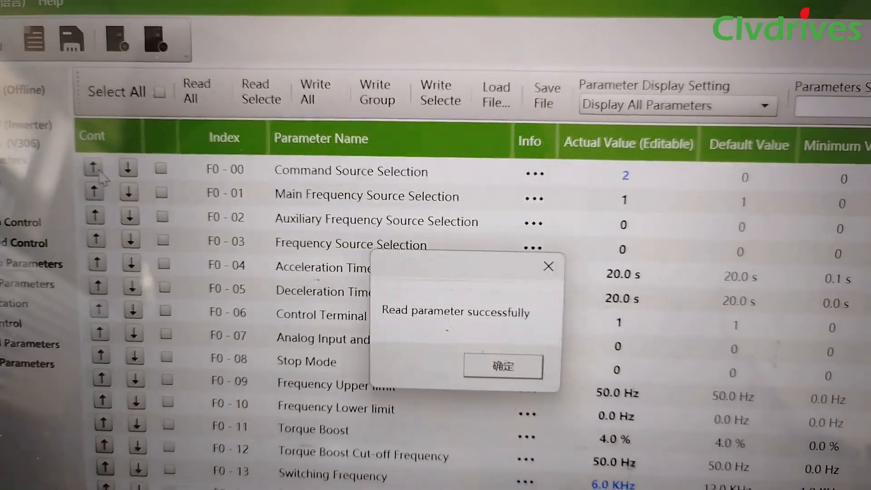